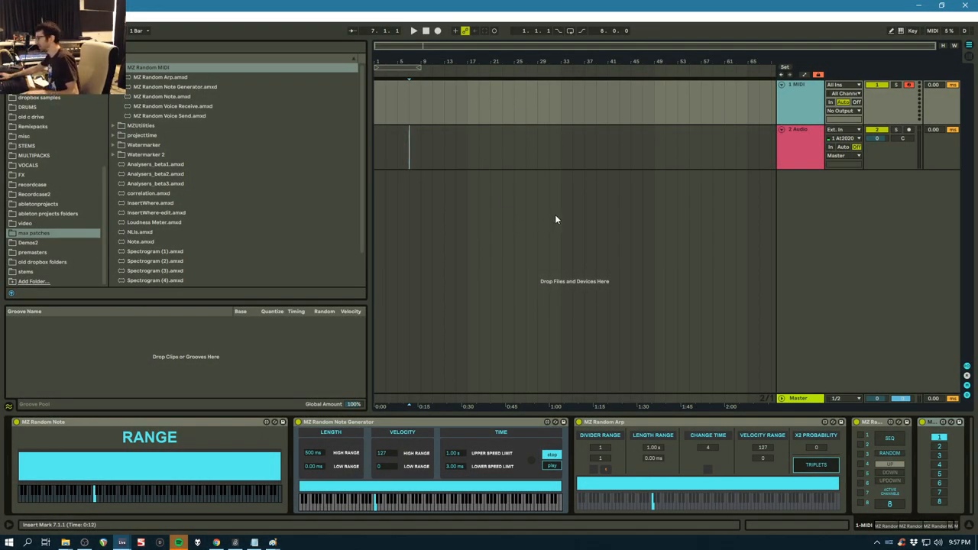
{"action": "mouse_move", "coordinate": [451, 312]}
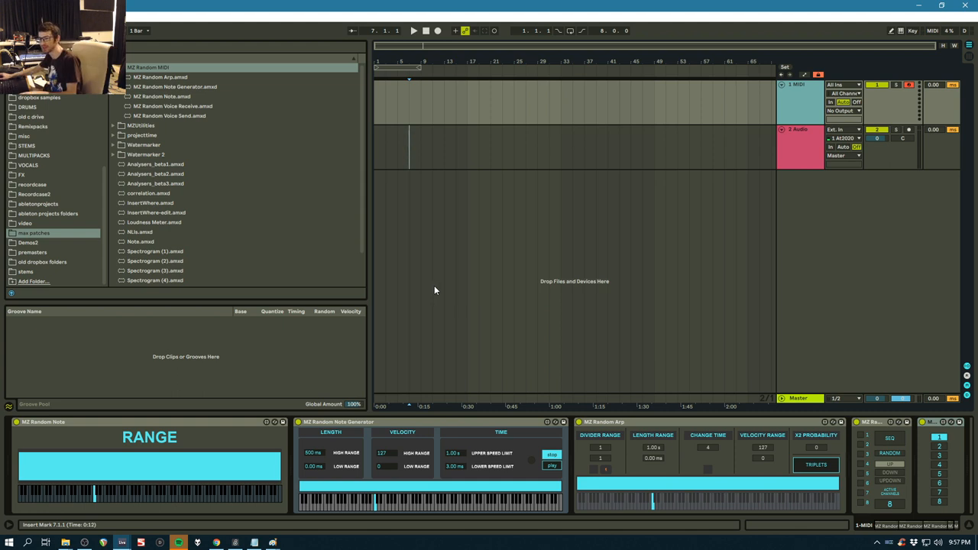
{"action": "mouse_move", "coordinate": [489, 312]}
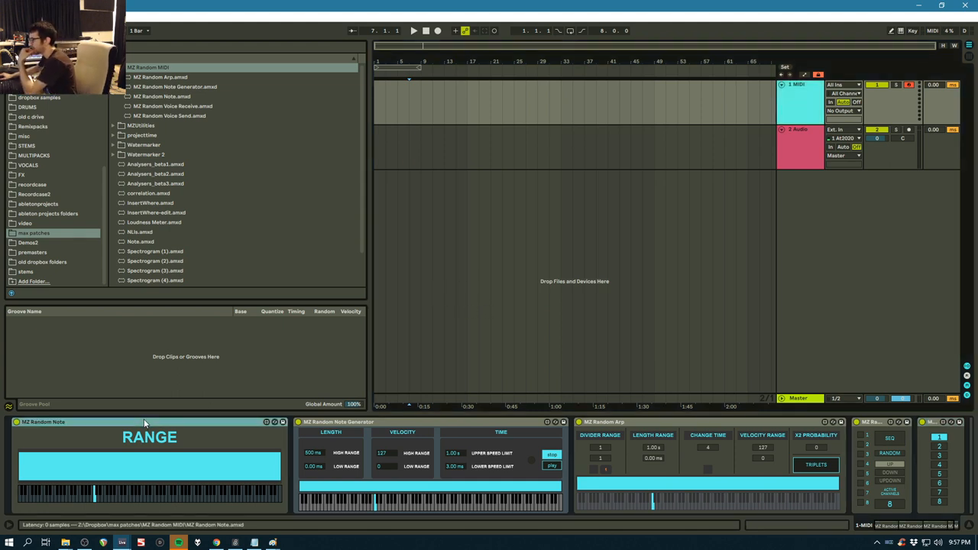
{"action": "mouse_move", "coordinate": [236, 414]}
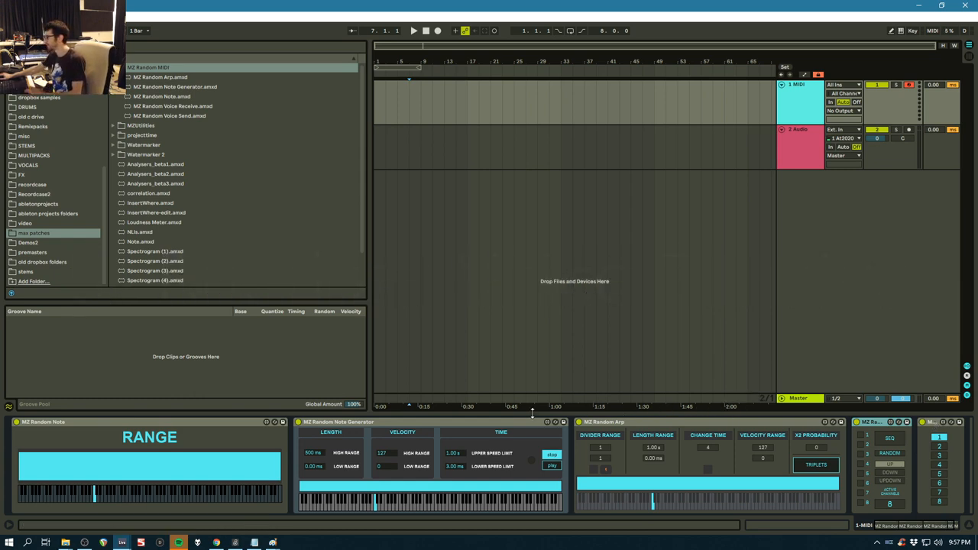
{"action": "mouse_move", "coordinate": [502, 413]}
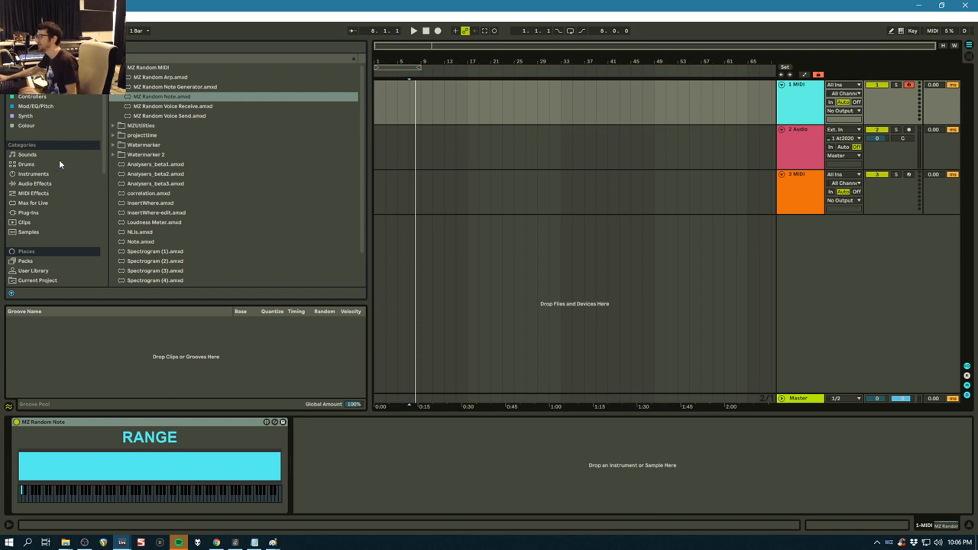
{"action": "mouse_move", "coordinate": [51, 178]}
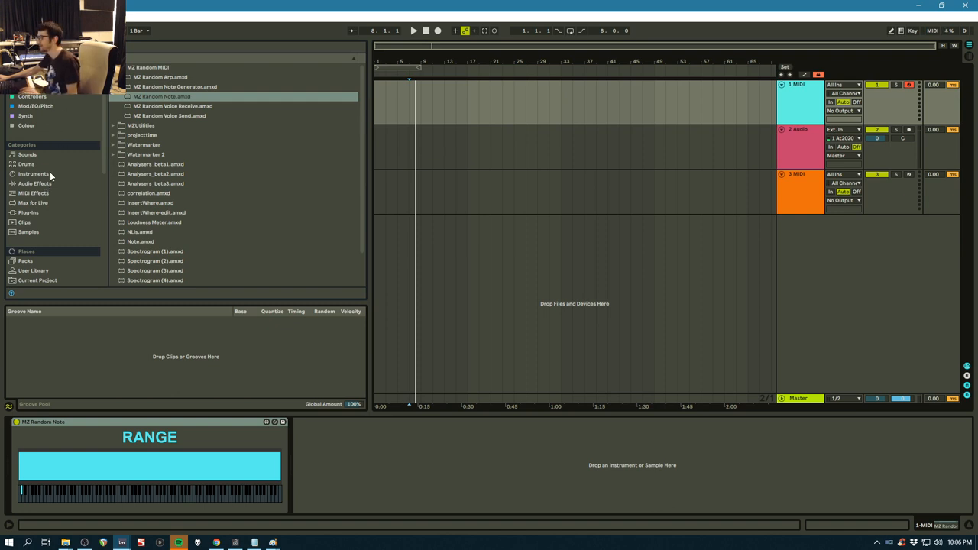
Show the Instruments category in the browser to pick an instrument for the first track.
{"action": "left_click", "coordinate": [33, 174]}
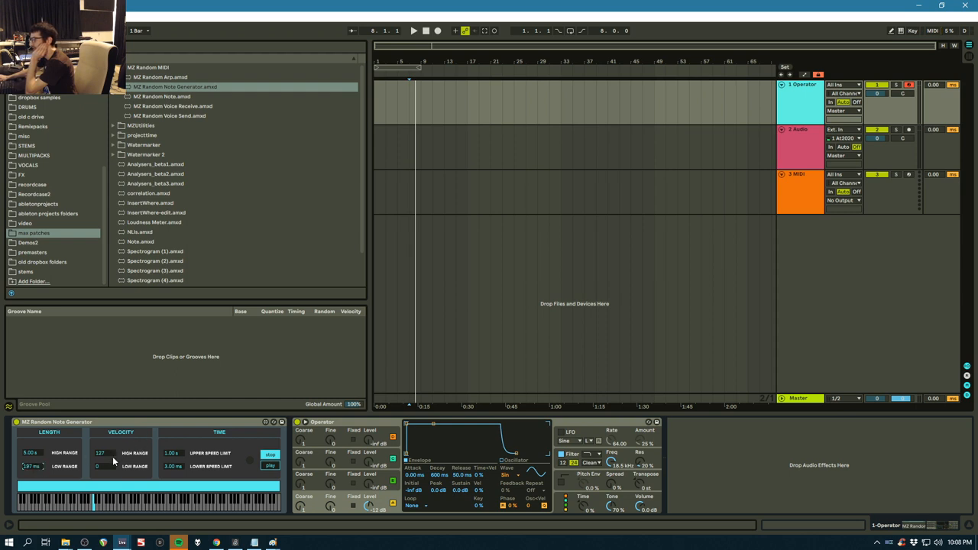
{"action": "mouse_move", "coordinate": [181, 461]}
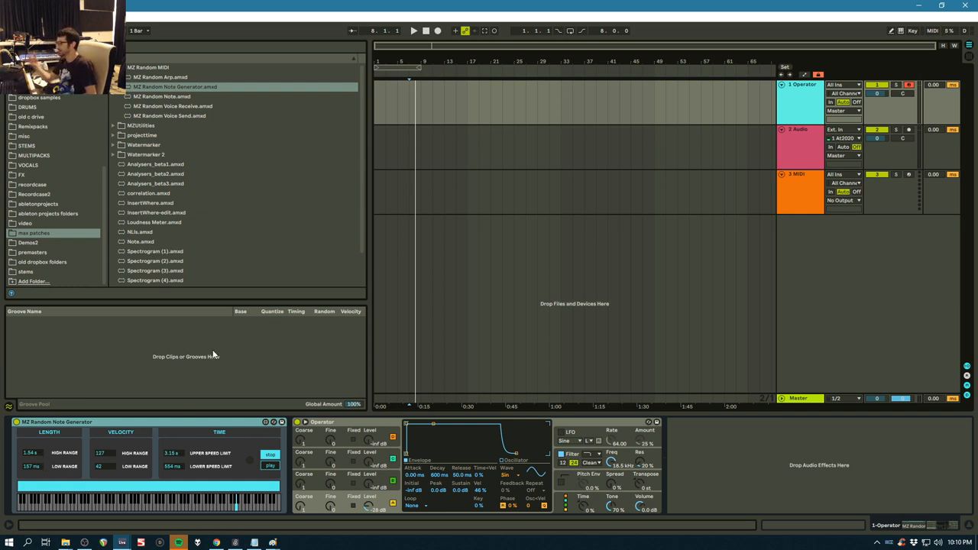
{"action": "mouse_move", "coordinate": [152, 421]}
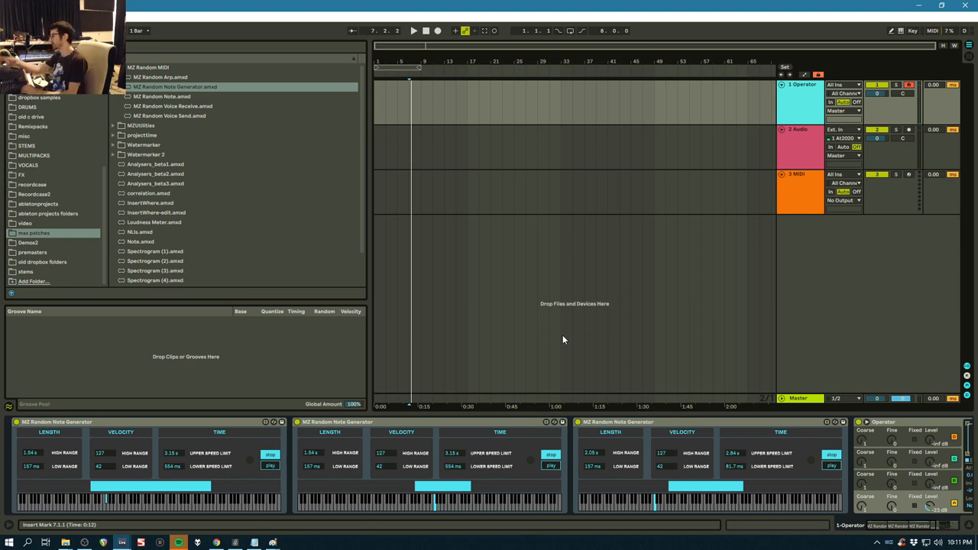
{"action": "mouse_move", "coordinate": [379, 107]}
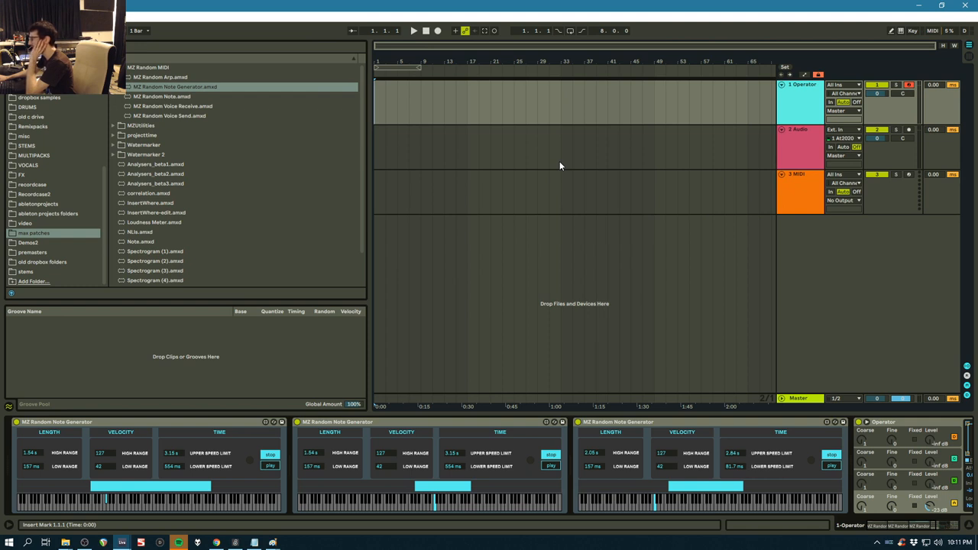
{"action": "mouse_move", "coordinate": [544, 132]}
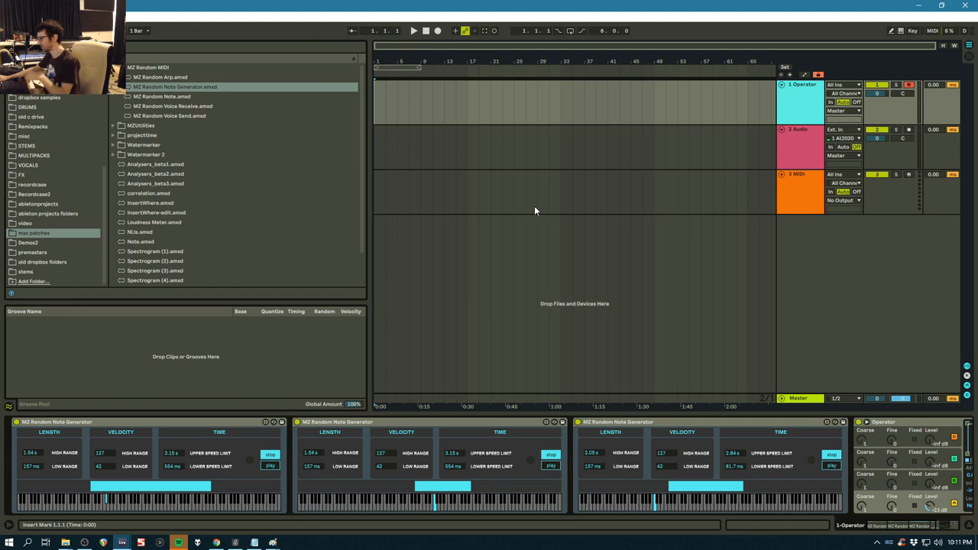
{"action": "mouse_move", "coordinate": [534, 205]}
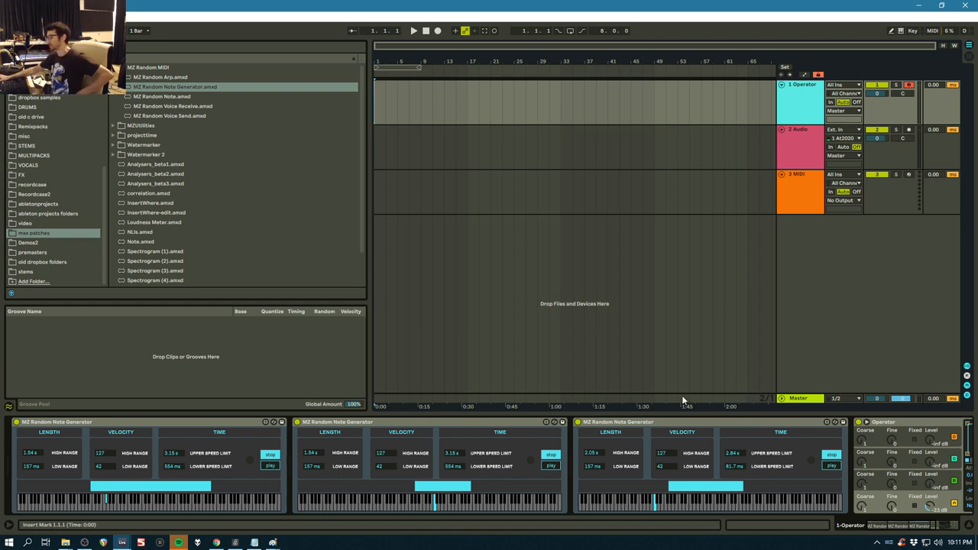
{"action": "mouse_move", "coordinate": [679, 397]}
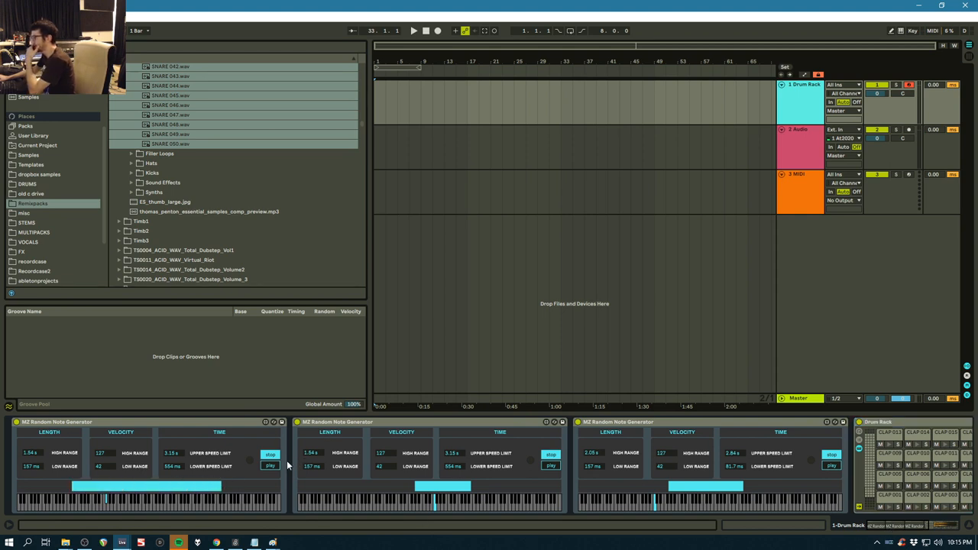
Load a Drum Rack with a snare sample on track 1 and place an Echo effect after it.
{"action": "left_click", "coordinate": [832, 467]}
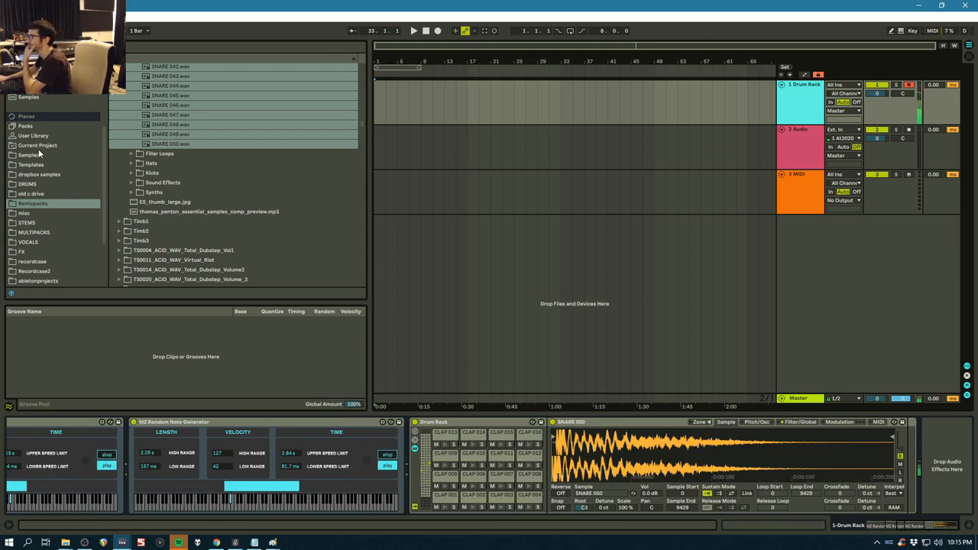
{"action": "left_click", "coordinate": [33, 129]}
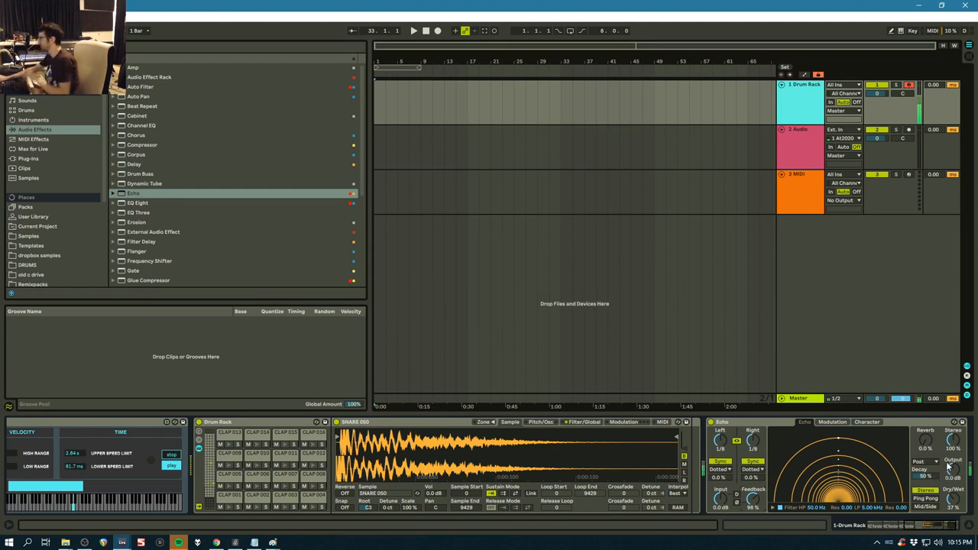
{"action": "left_click", "coordinate": [866, 422]}
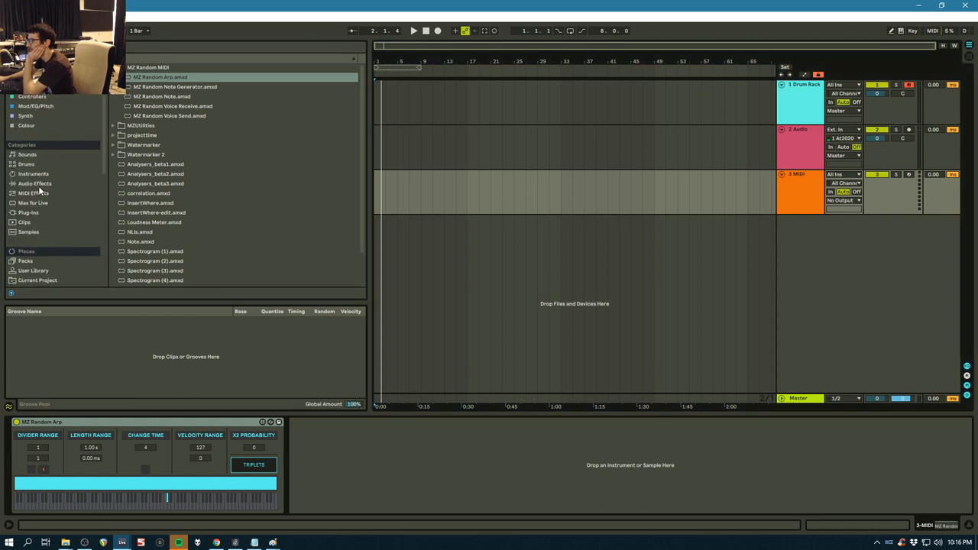
Limit the NZ Random Arp note range on the Operator track to a narrower span of keys.
{"action": "left_click", "coordinate": [34, 174]}
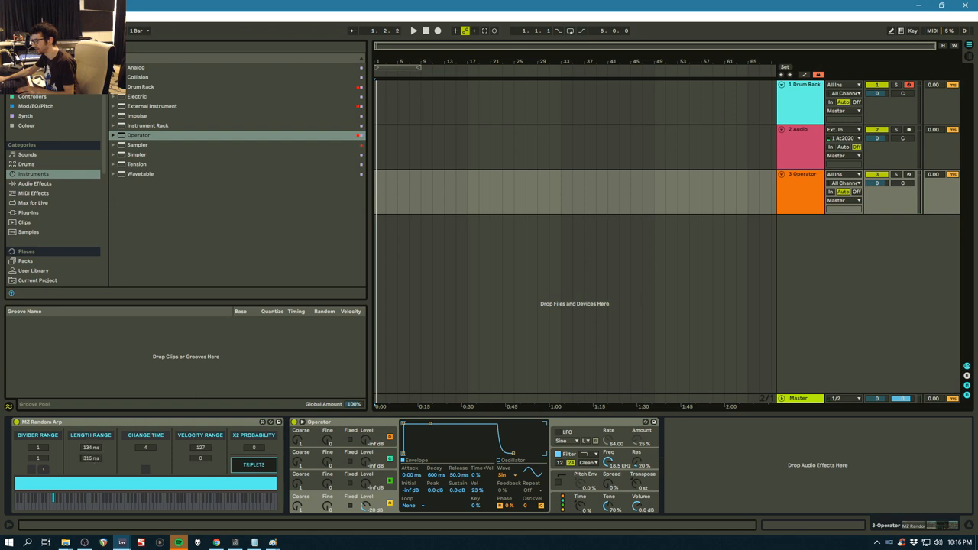
{"action": "left_click", "coordinate": [413, 31]}
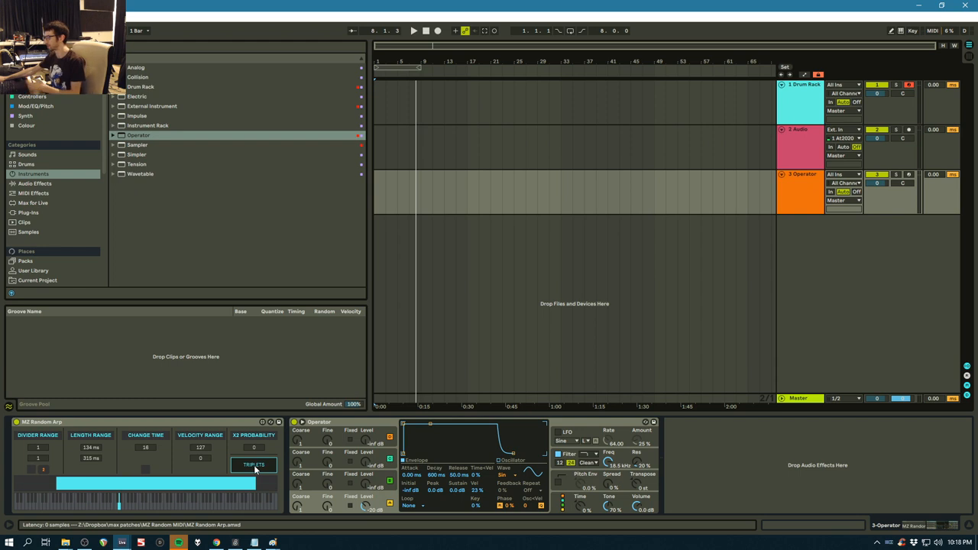
Turn off the TRIPLETS option on the NZ Random Arp device.
{"action": "left_click", "coordinate": [254, 465]}
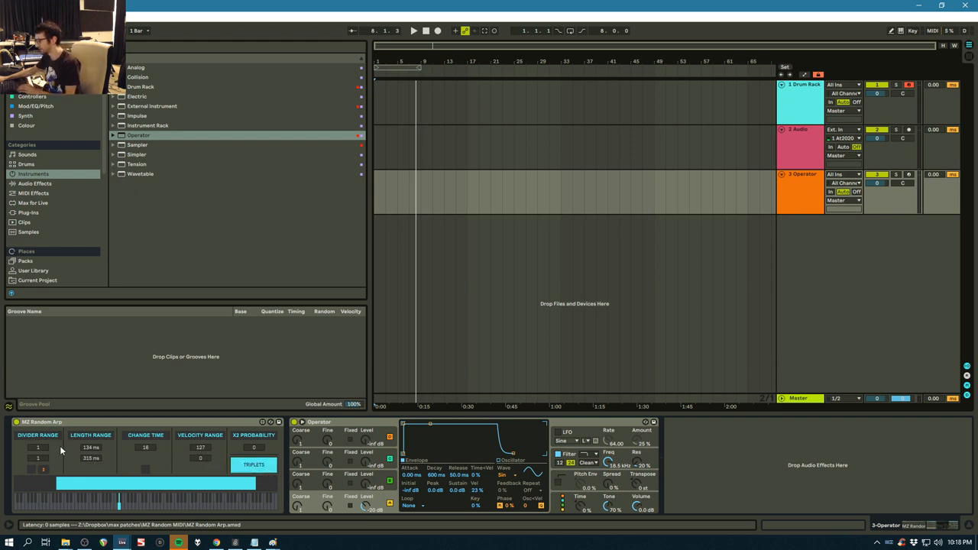
{"action": "left_click", "coordinate": [413, 30]}
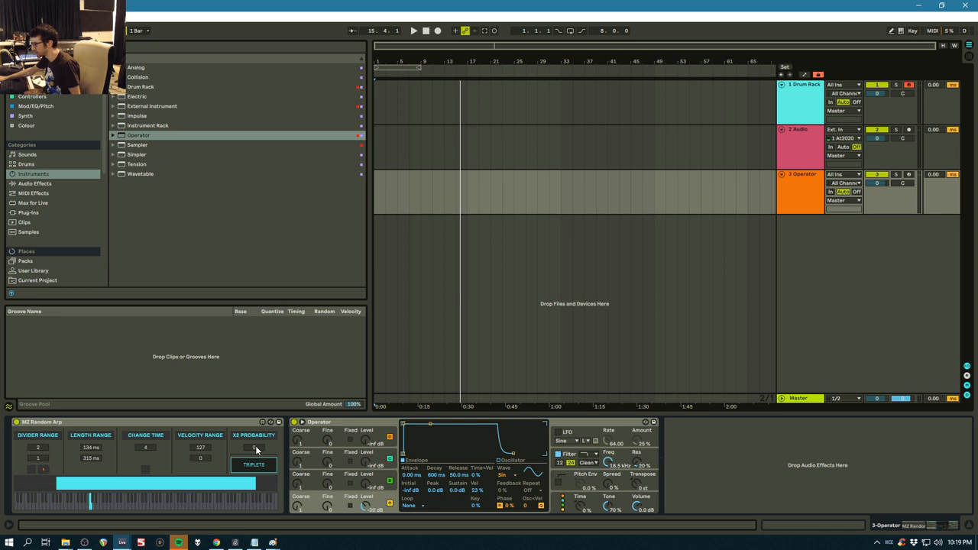
{"action": "mouse_move", "coordinate": [265, 447]}
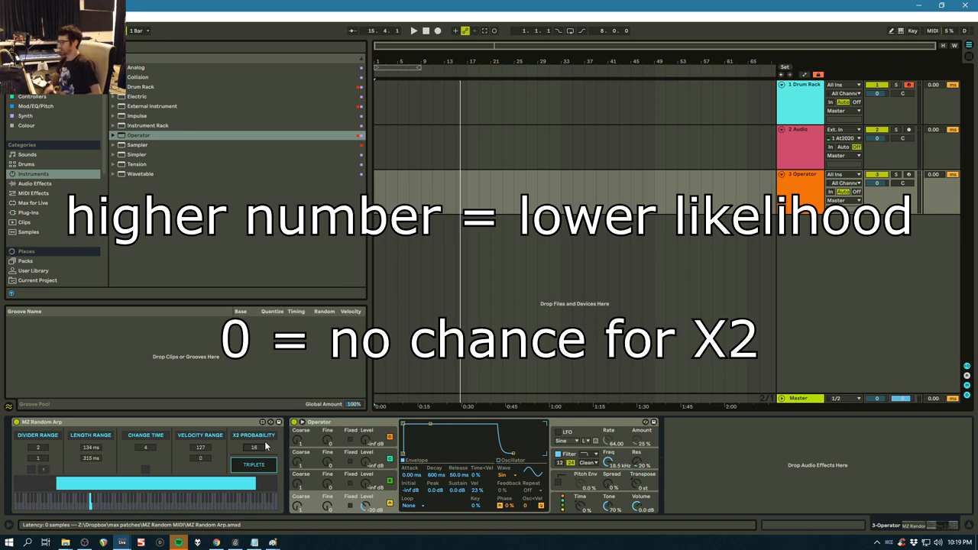
{"action": "mouse_move", "coordinate": [263, 447]}
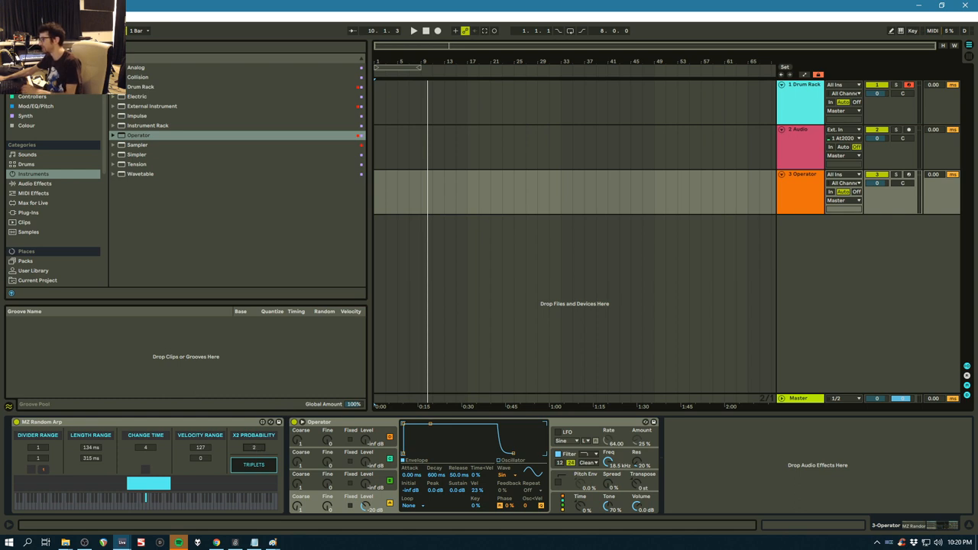
Load the set whose MIDI track holds three NZ Random Note Generator devices feeding Echo.
{"action": "left_click", "coordinate": [254, 446]}
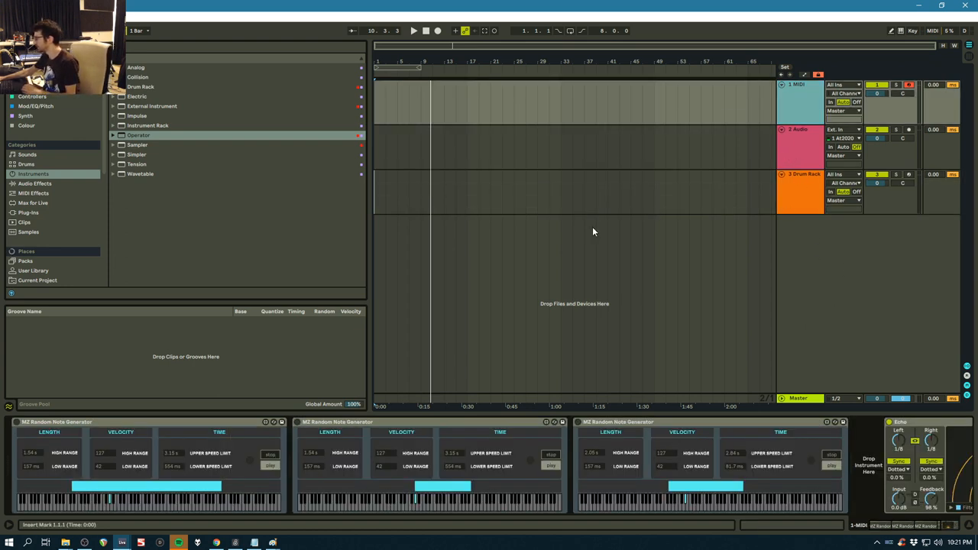
Add an Electric piano track from Instruments, then browse the Scale MIDI effect presets.
{"action": "left_click", "coordinate": [33, 184]}
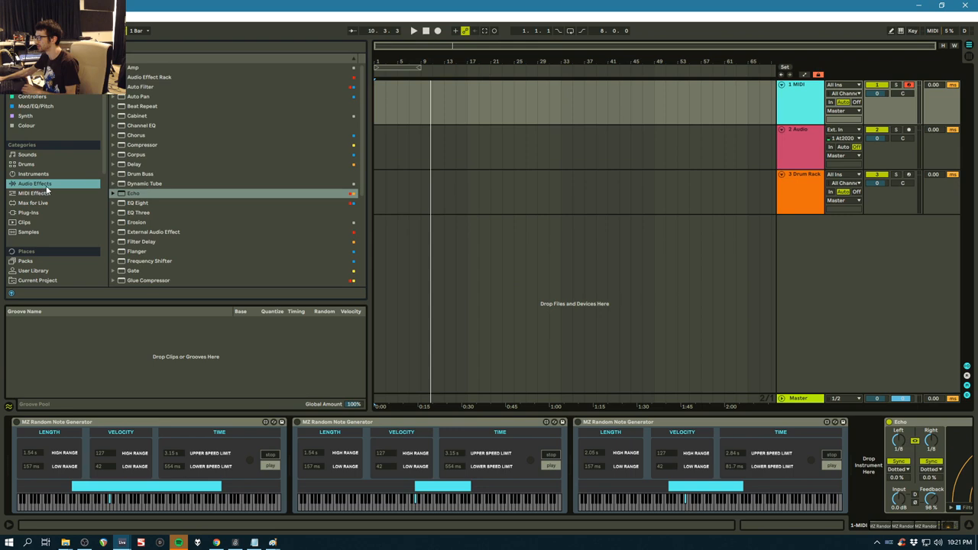
{"action": "left_click", "coordinate": [34, 192]}
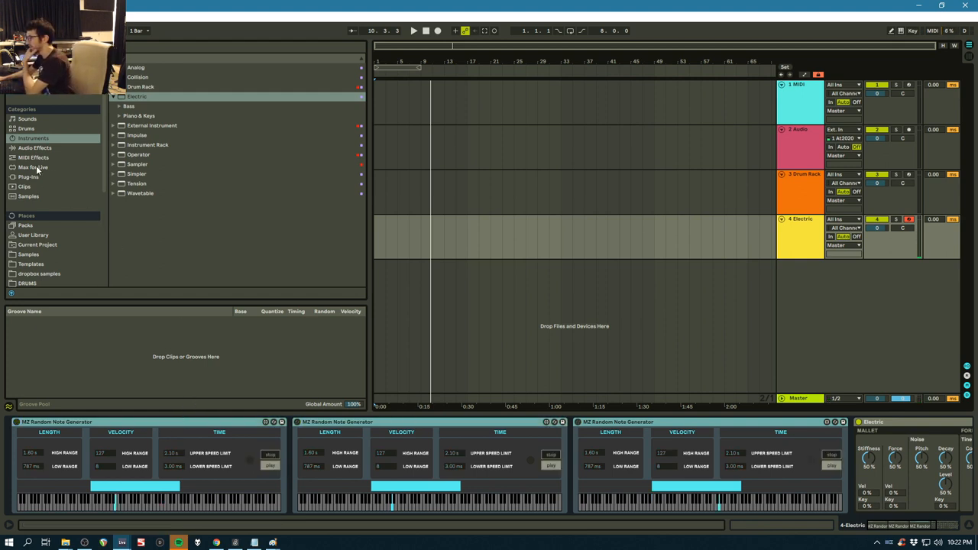
{"action": "left_click", "coordinate": [33, 157]}
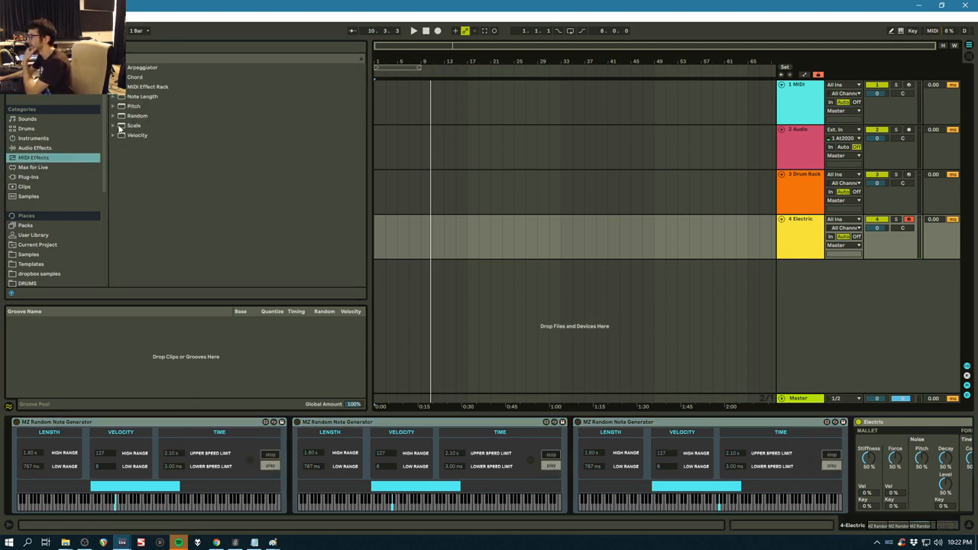
{"action": "left_click", "coordinate": [113, 125]}
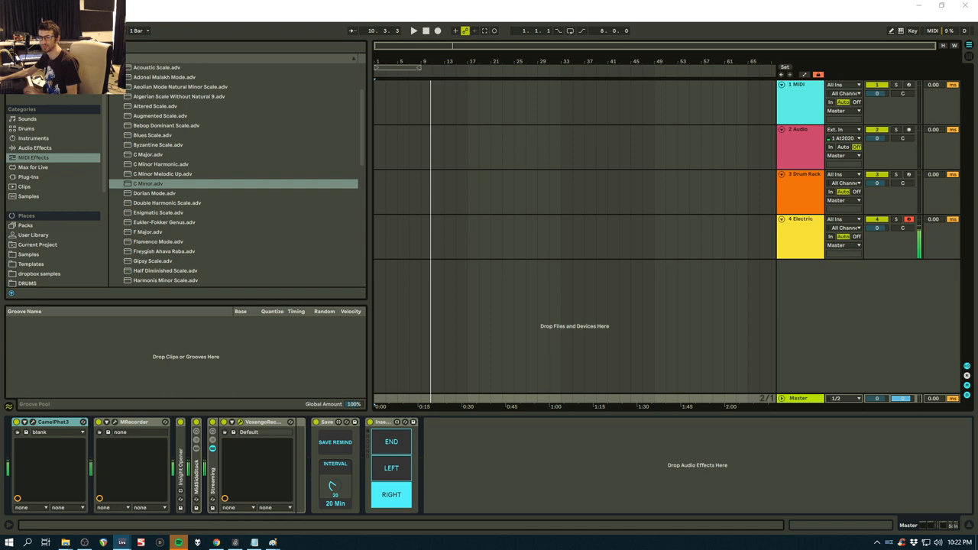
{"action": "mouse_move", "coordinate": [793, 234]}
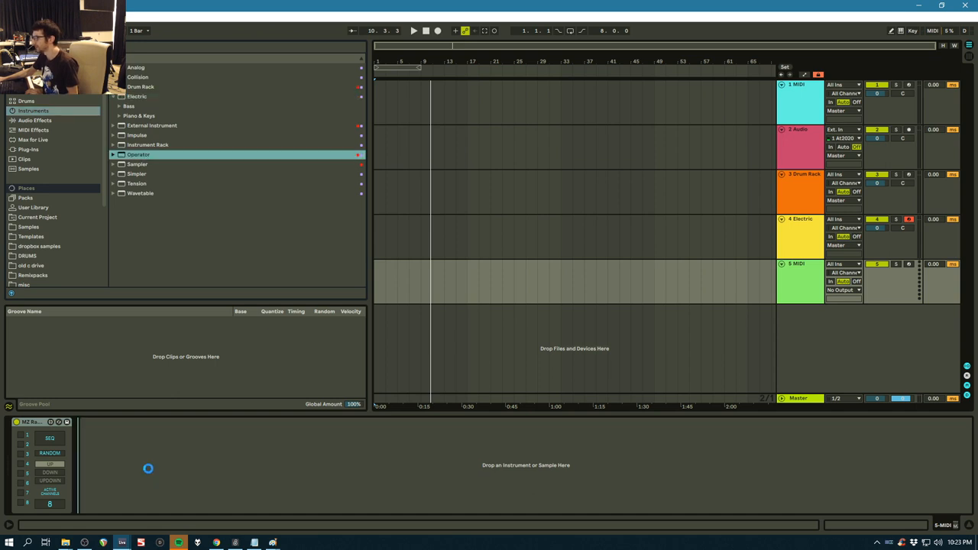
Group Operator into an Instrument Rack and add Wavetable and Analog as further chains.
{"action": "right_click", "coordinate": [107, 422]}
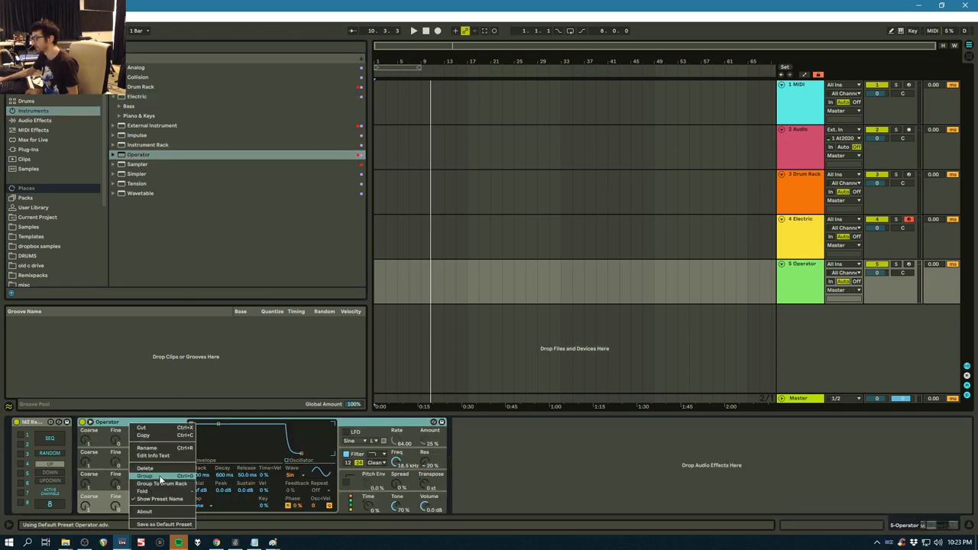
{"action": "left_click", "coordinate": [143, 477]}
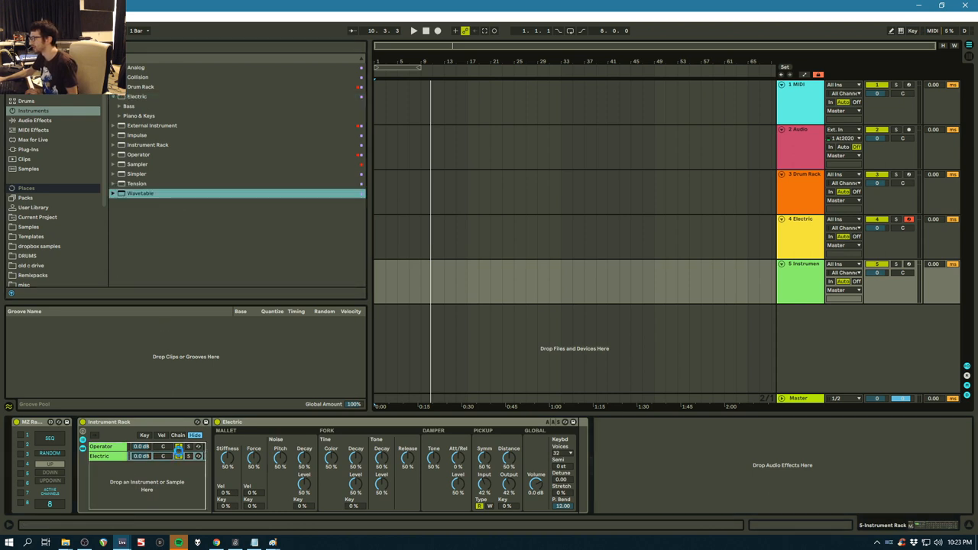
{"action": "double_click", "coordinate": [141, 193]}
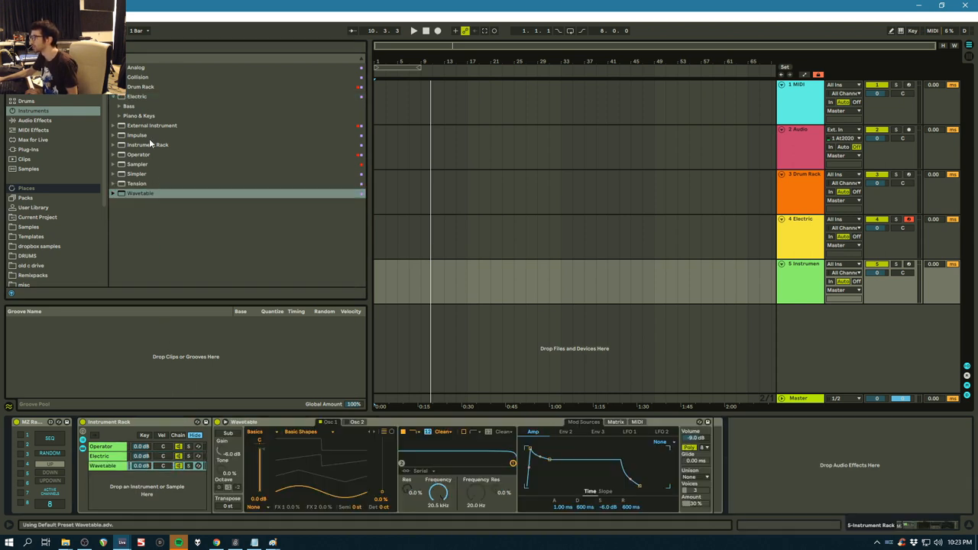
{"action": "left_click", "coordinate": [134, 67]}
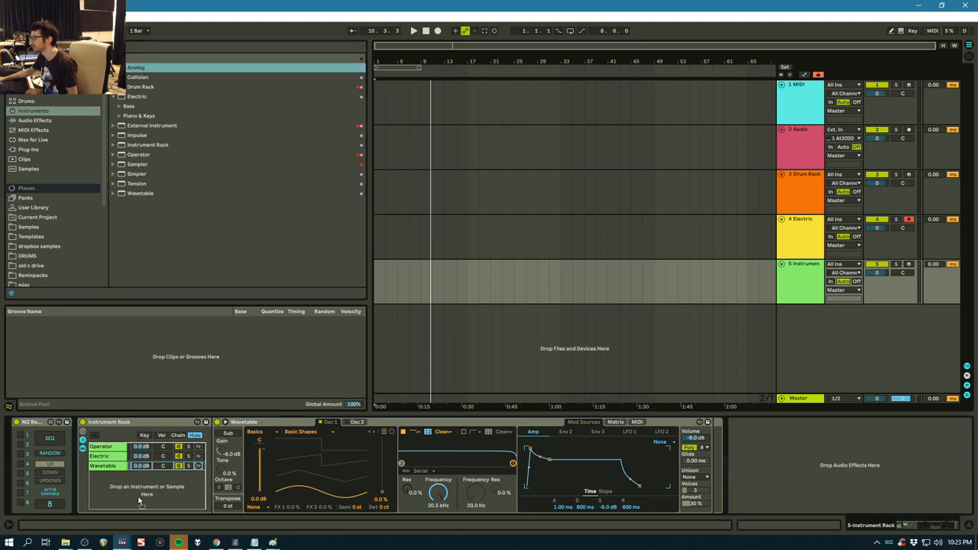
{"action": "double_click", "coordinate": [135, 67]}
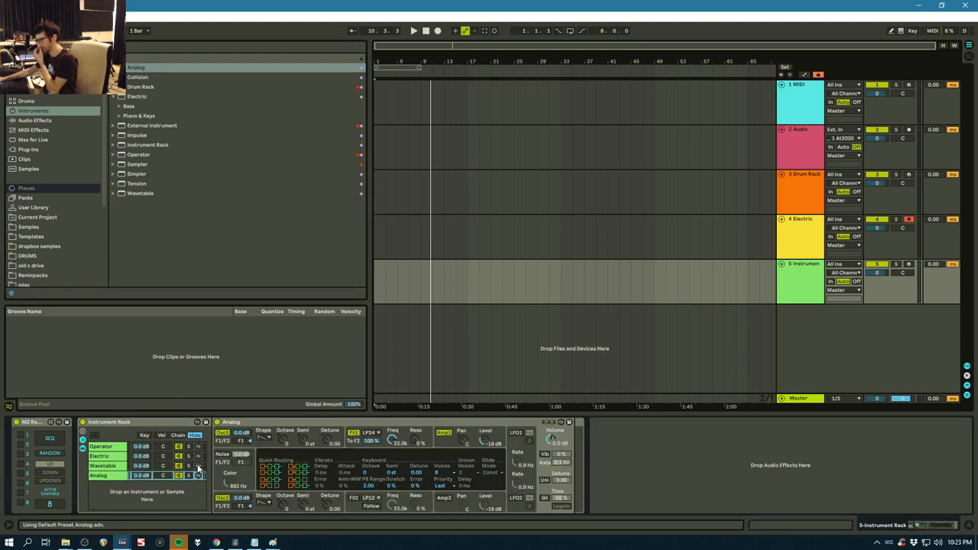
Select the Operator chain and browse to the NZ Random MIDI devices in the User Library.
{"action": "left_click", "coordinate": [101, 446]}
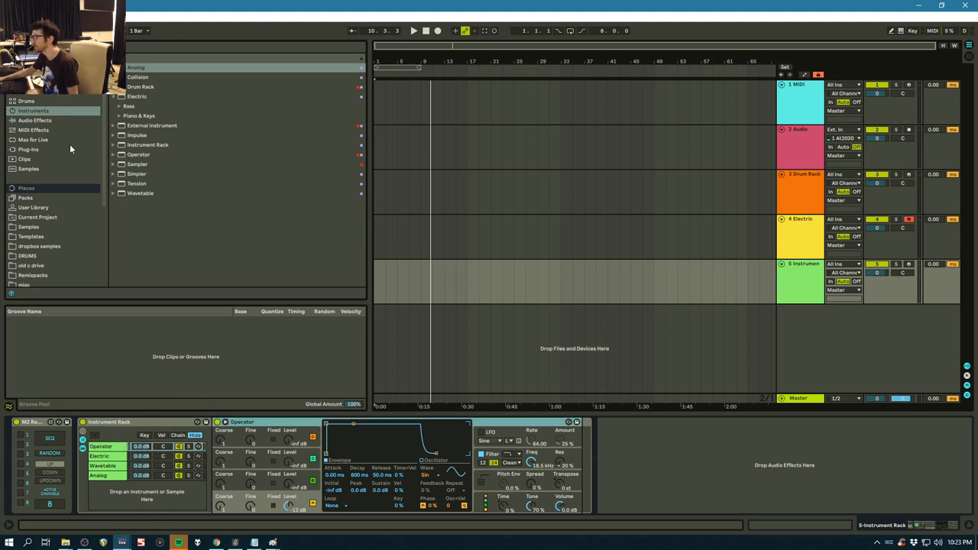
{"action": "scroll", "scroll_direction": "down", "scroll_amount": 3}
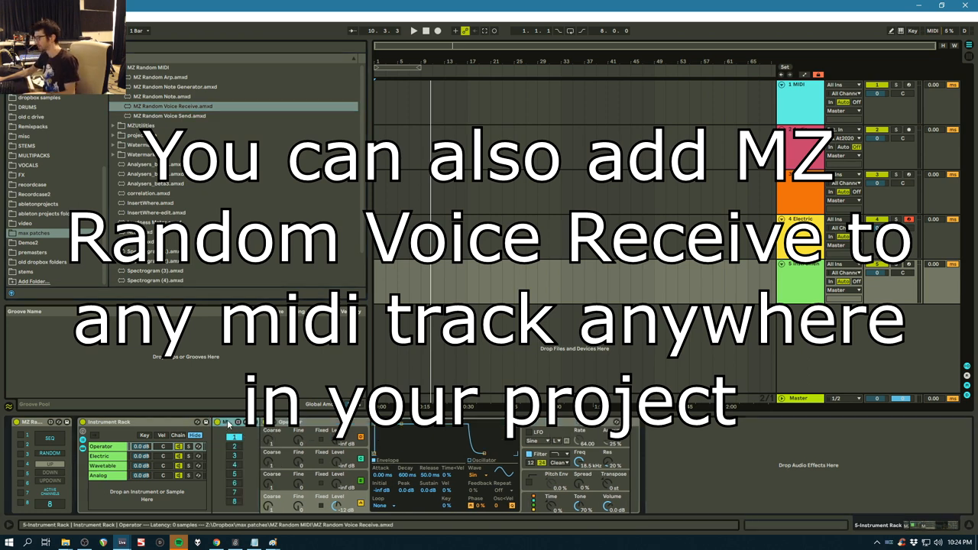
Insert NZ Random Voice Receive with its voice number before Electric, Wavetable and Analog.
{"action": "left_click", "coordinate": [101, 455]}
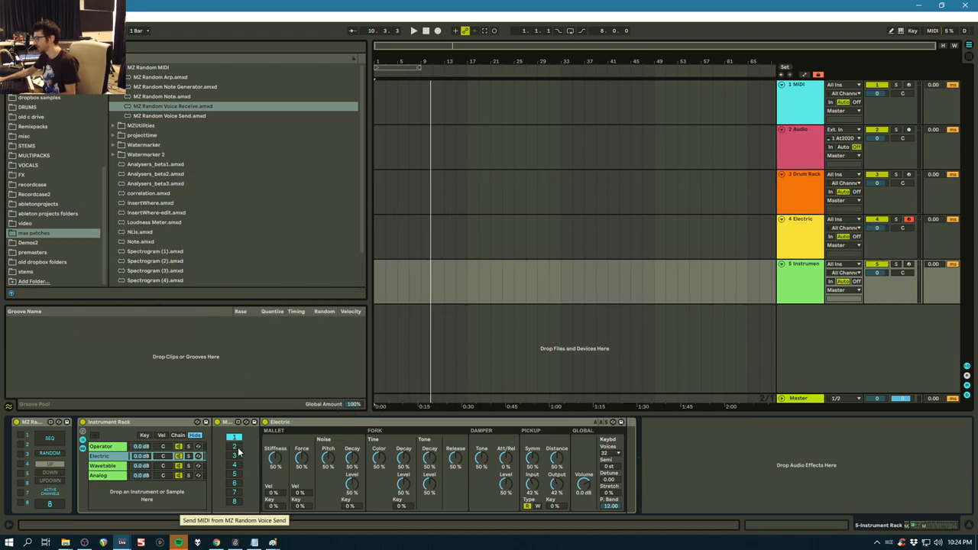
{"action": "left_click", "coordinate": [99, 456]}
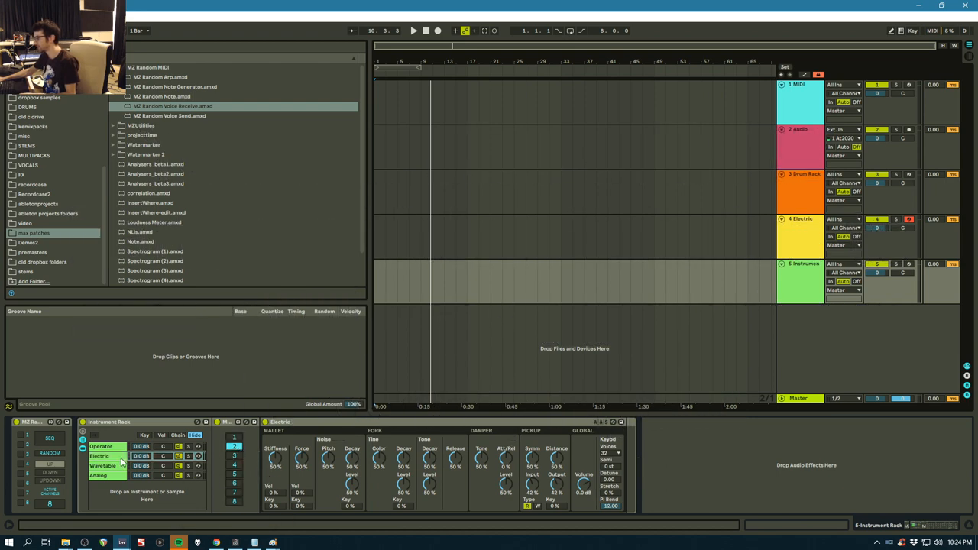
{"action": "left_click", "coordinate": [100, 455]}
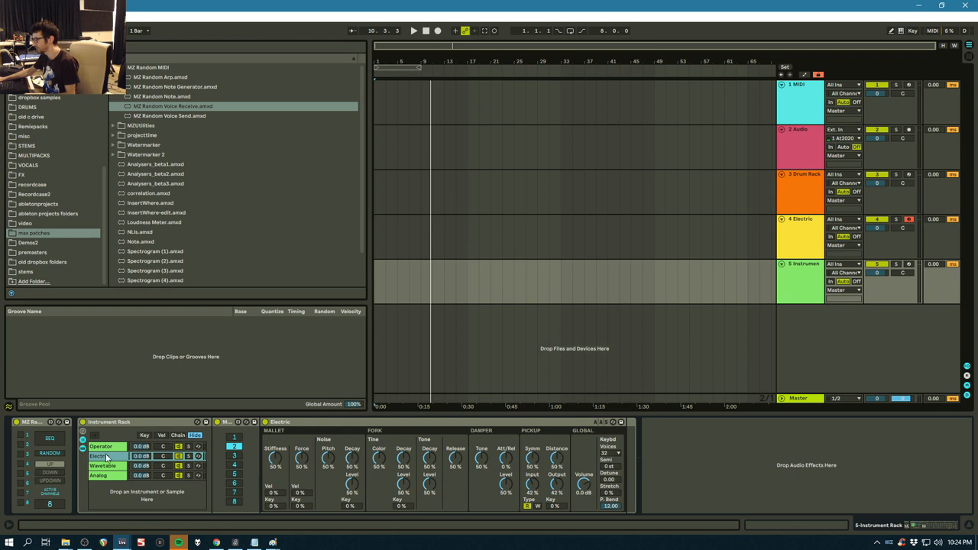
{"action": "left_click", "coordinate": [101, 466]}
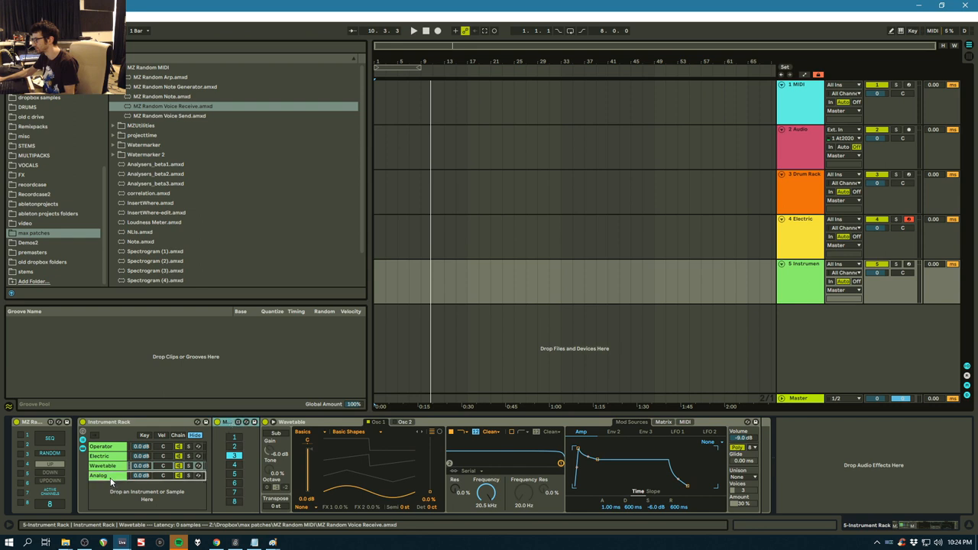
{"action": "left_click", "coordinate": [100, 475]}
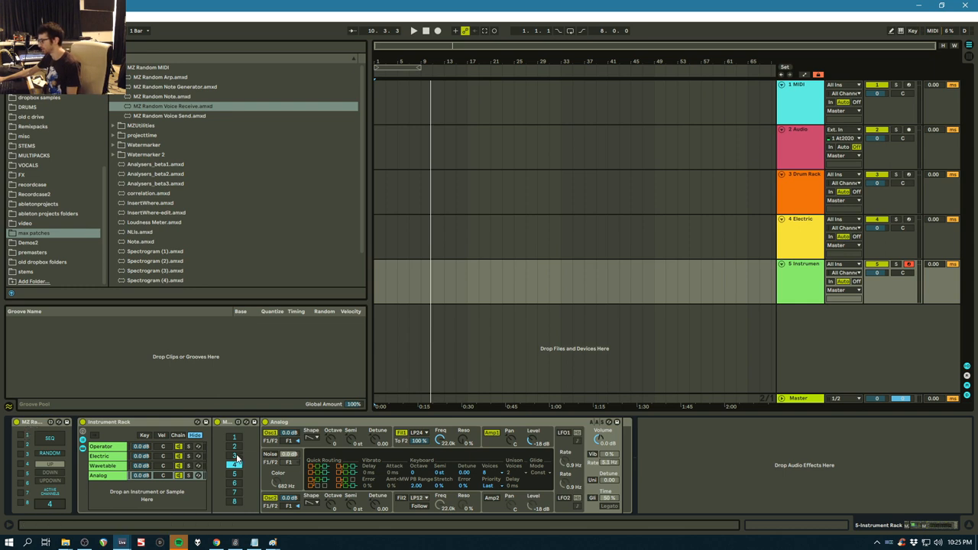
{"action": "mouse_move", "coordinate": [238, 459]}
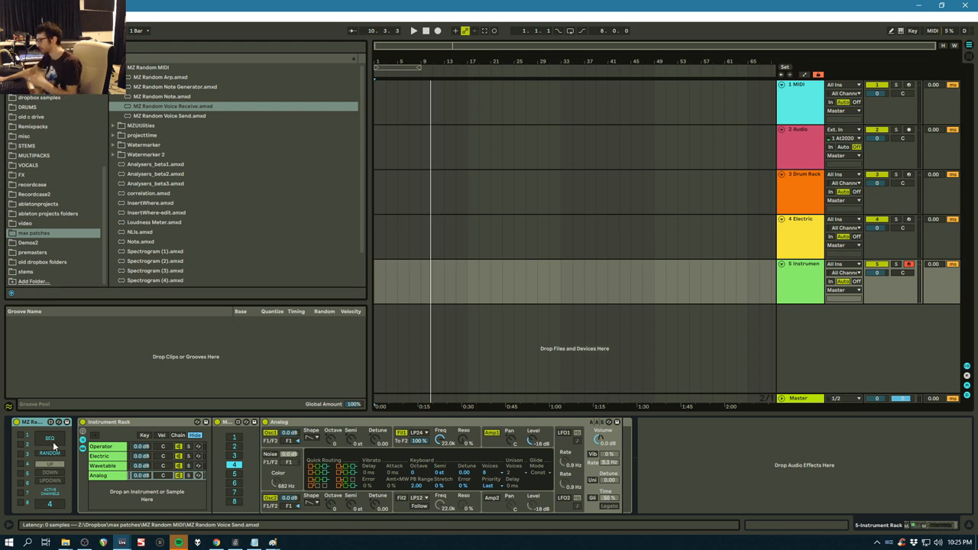
Cycle the NZ Random Voice Send mode buttons while notes play, then restore the chosen mode.
{"action": "left_click", "coordinate": [49, 438]}
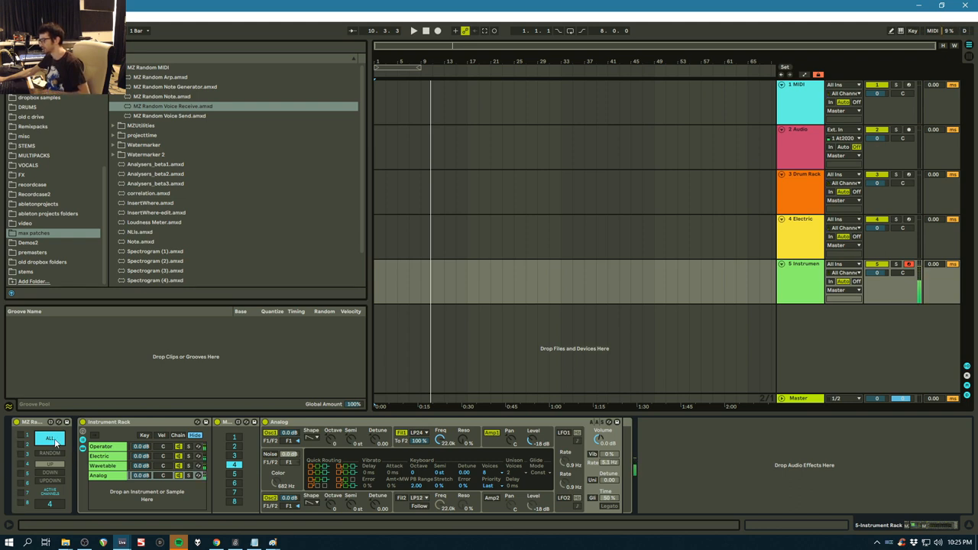
{"action": "left_click", "coordinate": [49, 437]}
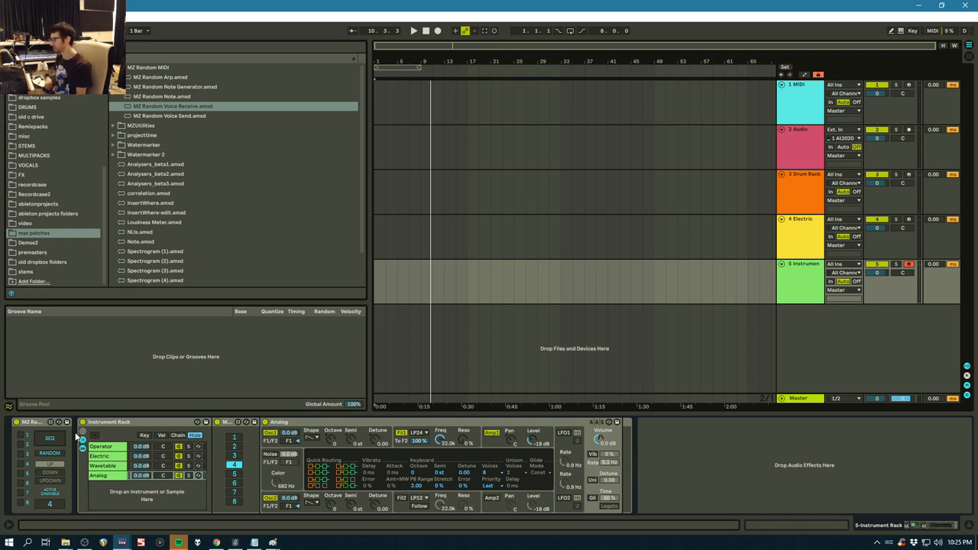
{"action": "left_click", "coordinate": [49, 437]}
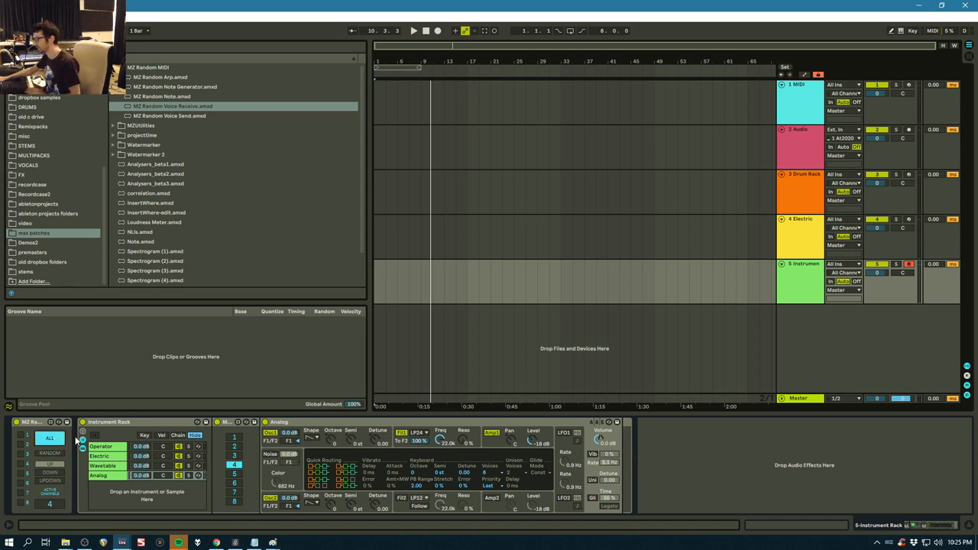
{"action": "left_click", "coordinate": [100, 455]}
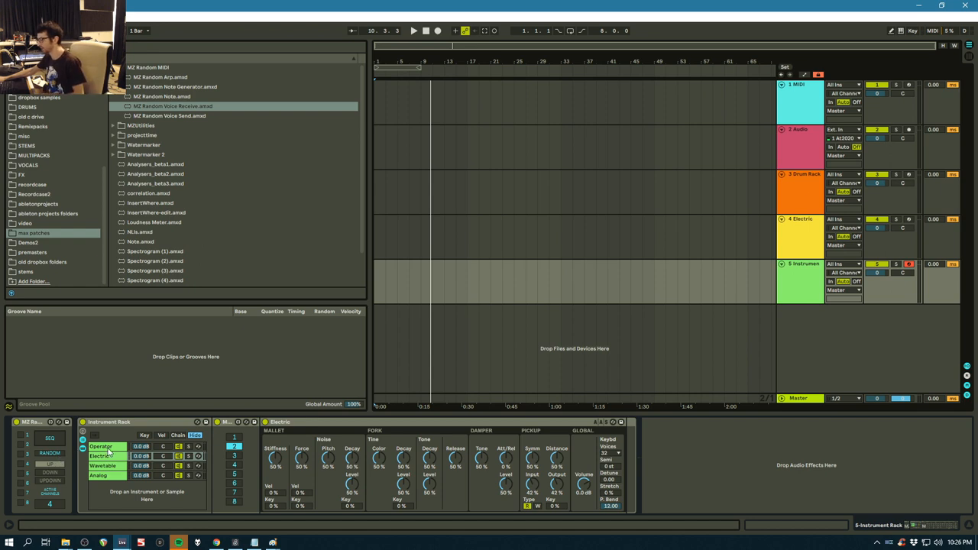
{"action": "mouse_move", "coordinate": [125, 480]}
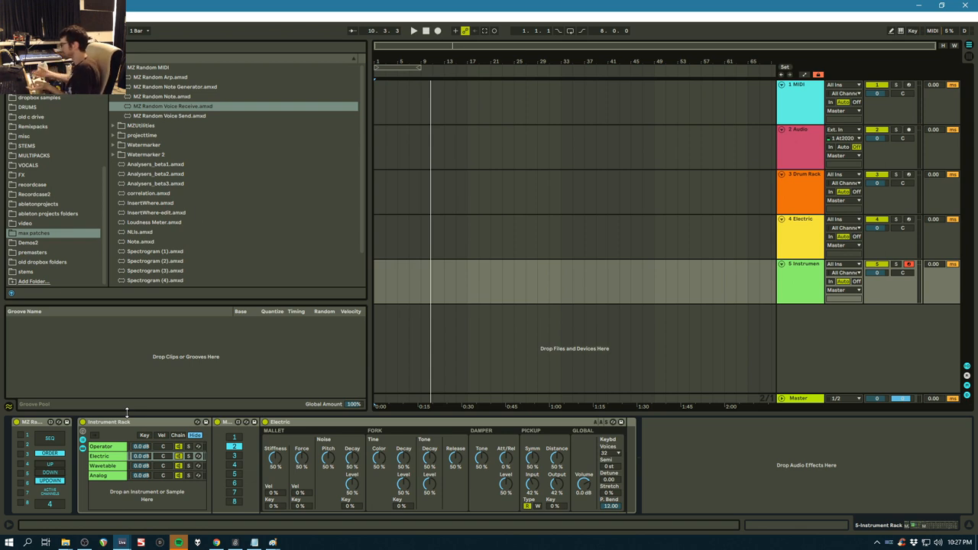
{"action": "mouse_move", "coordinate": [110, 345]}
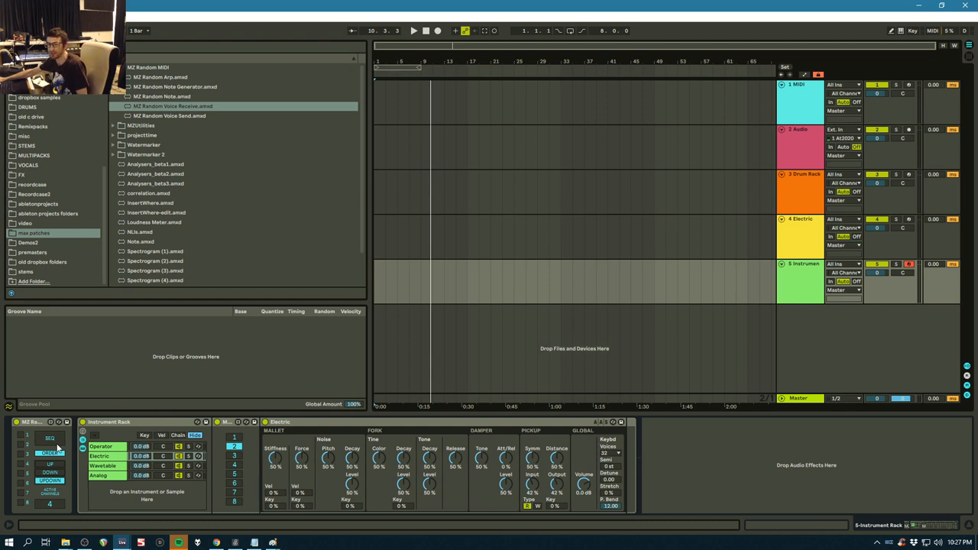
Select a lower voice-distribution mode on NZ Random Voice Send and focus the device.
{"action": "left_click", "coordinate": [33, 422]}
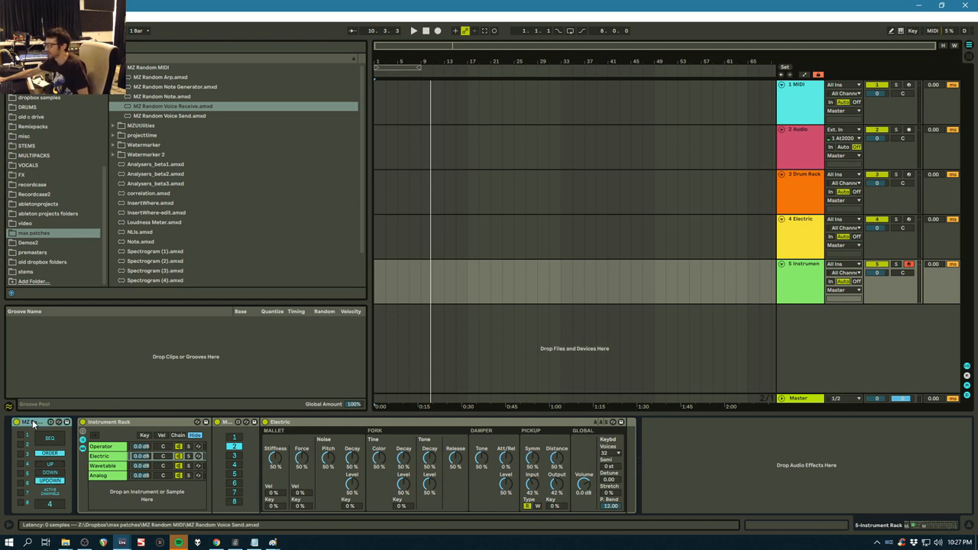